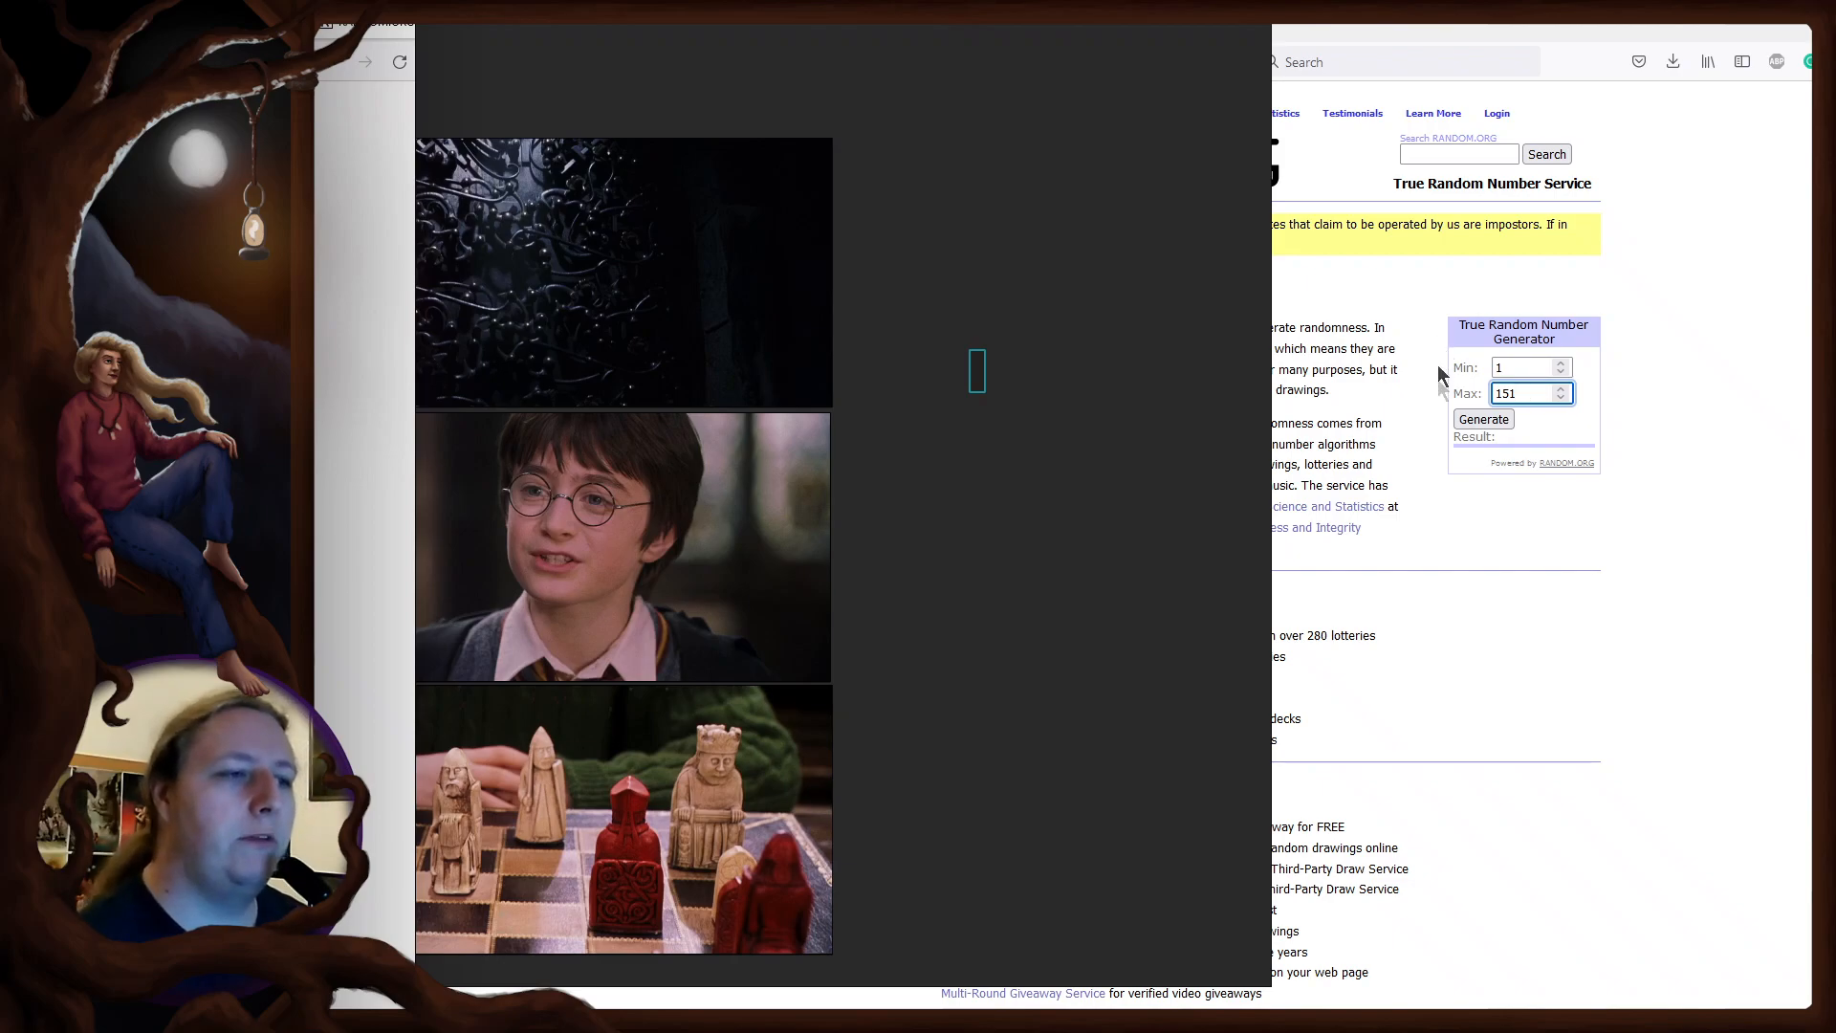
Step: Enter the random numbers 132 and 41 into the text note, generating the next from the 0–59 range
{"action": "left_click", "coordinate": [1482, 418]}
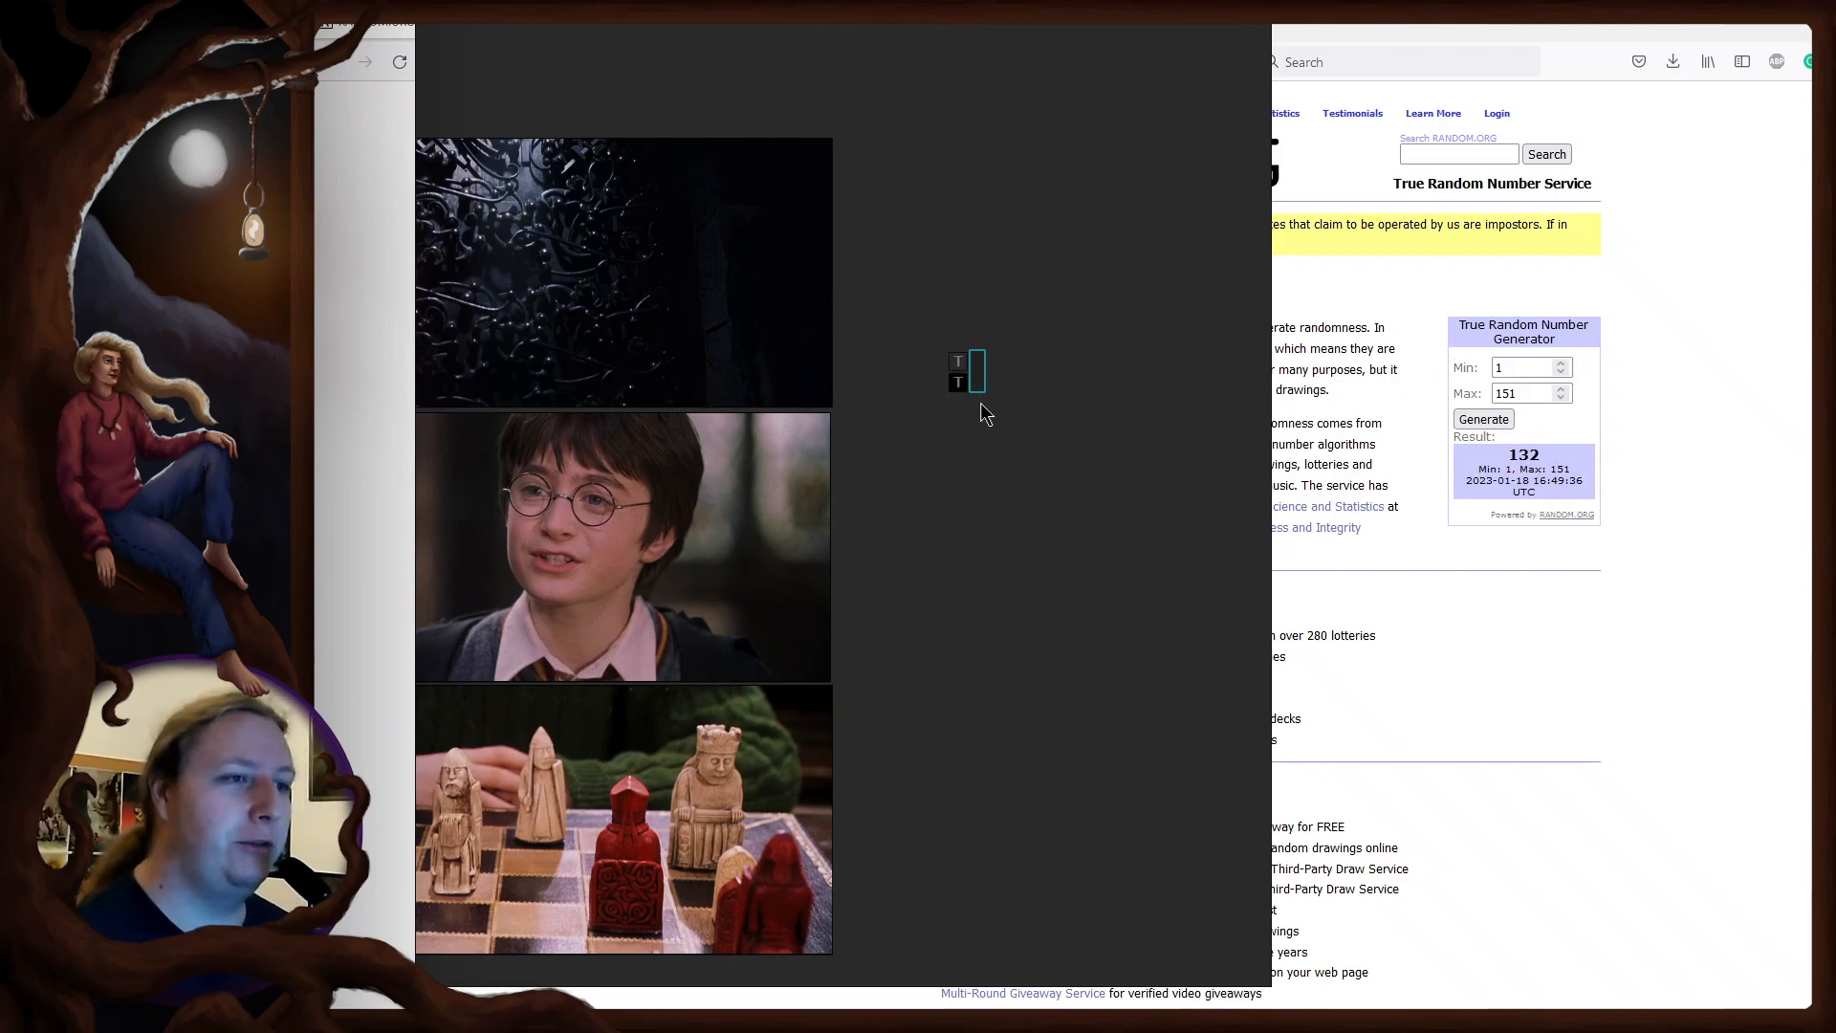
{"action": "left_click", "coordinate": [1482, 417]}
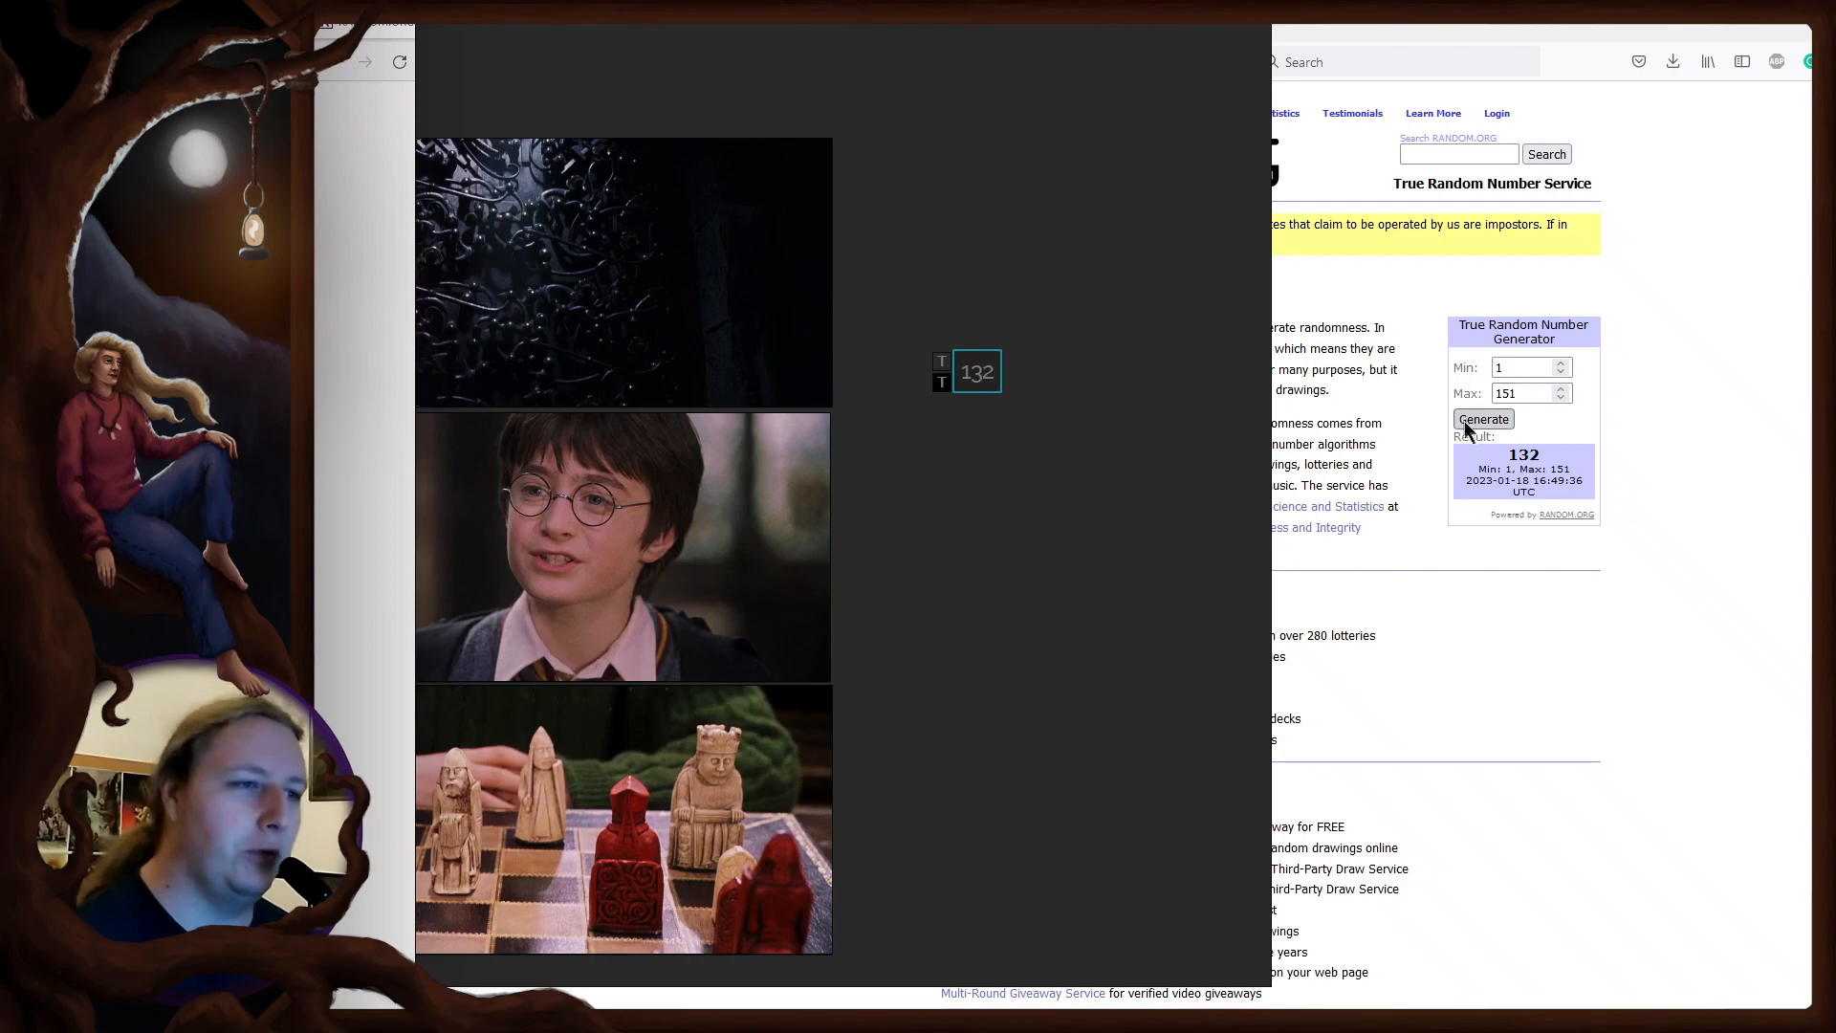
{"action": "left_click", "coordinate": [1482, 418]}
{"action": "type", "text": "41"}
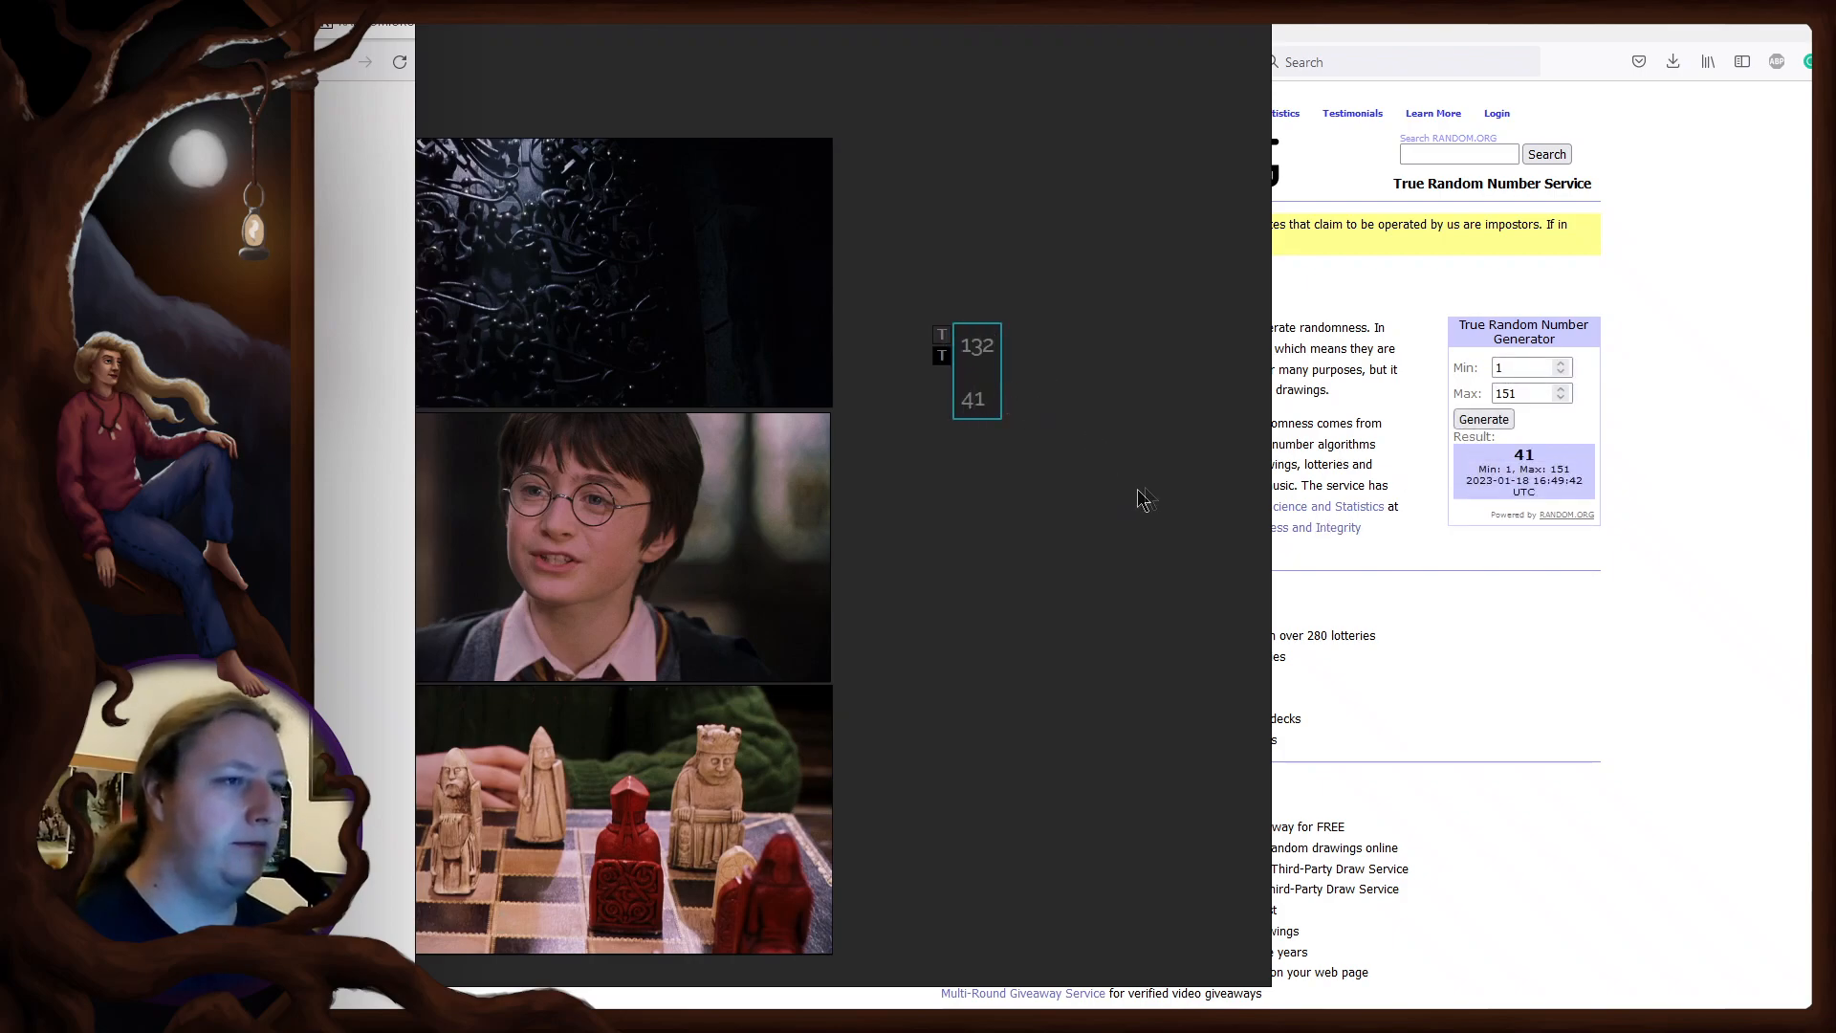
{"action": "left_click", "coordinate": [1482, 418]}
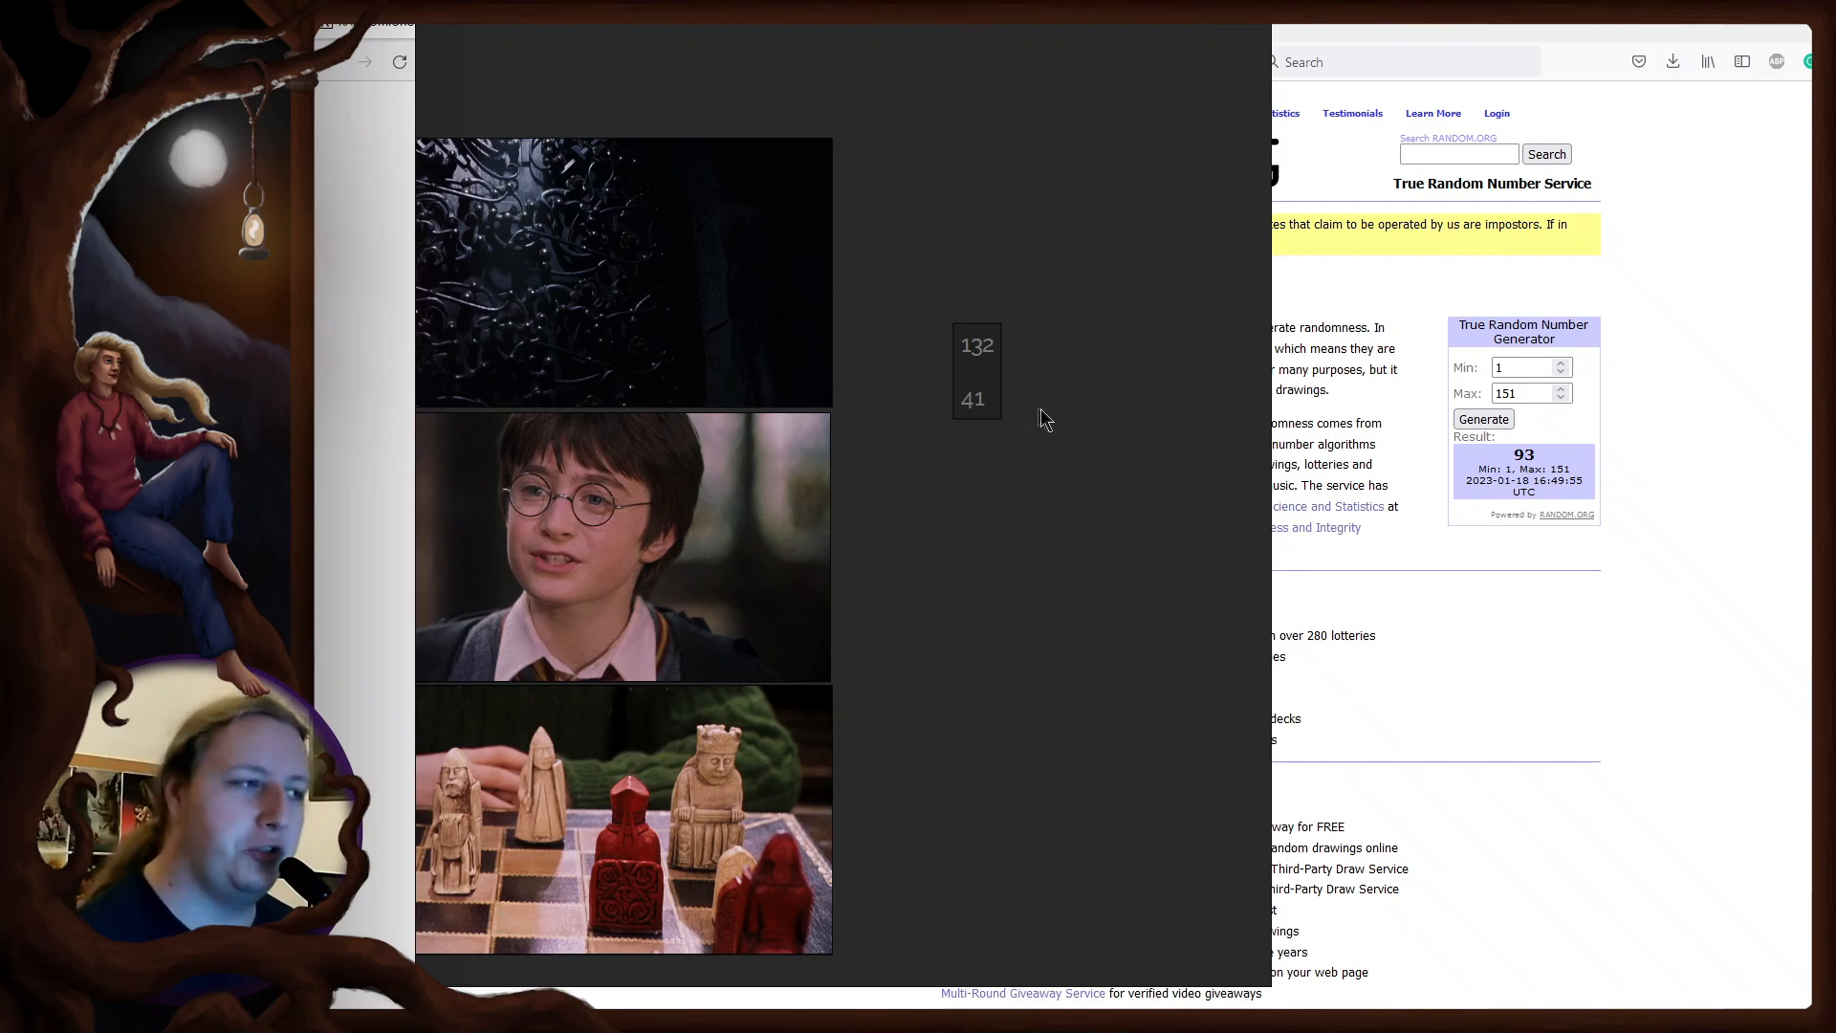
{"action": "type", "text": "59"}
{"action": "type", "text": " 4"}
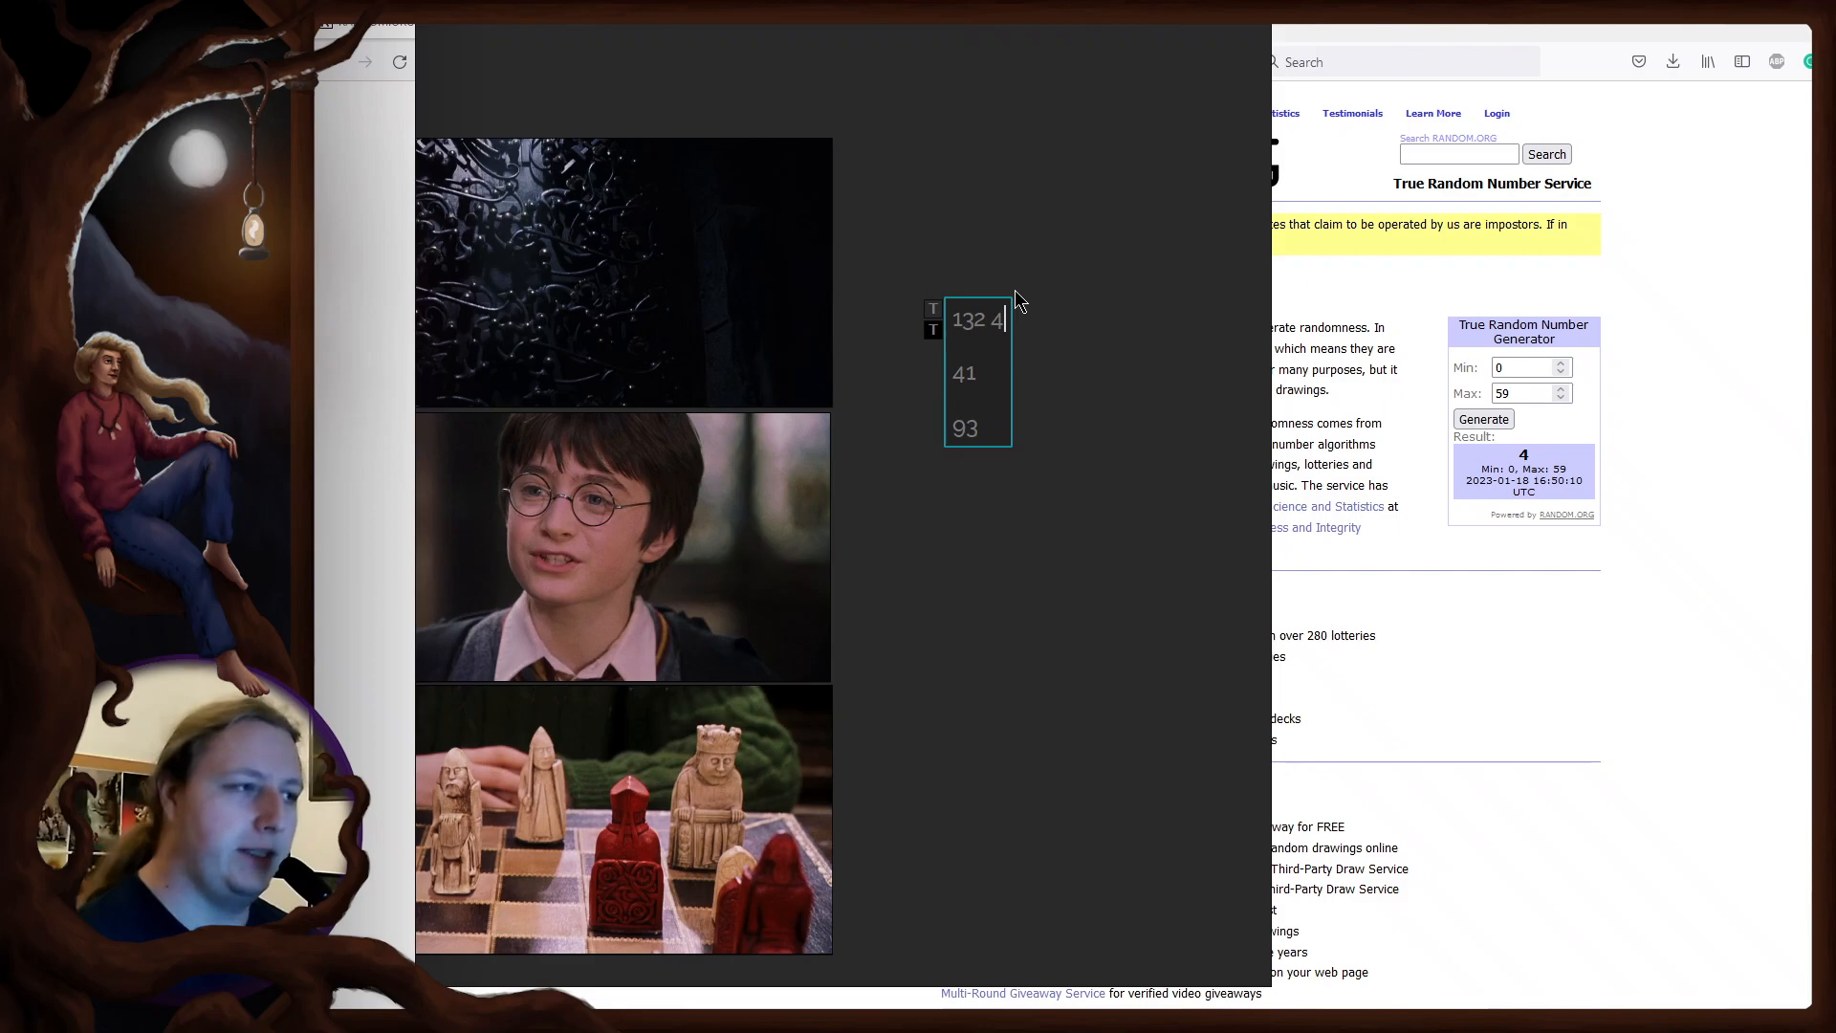
Step: Add 93 to the note and generate 1 from the 0–59 range after 132
{"action": "left_click", "coordinate": [1483, 418]}
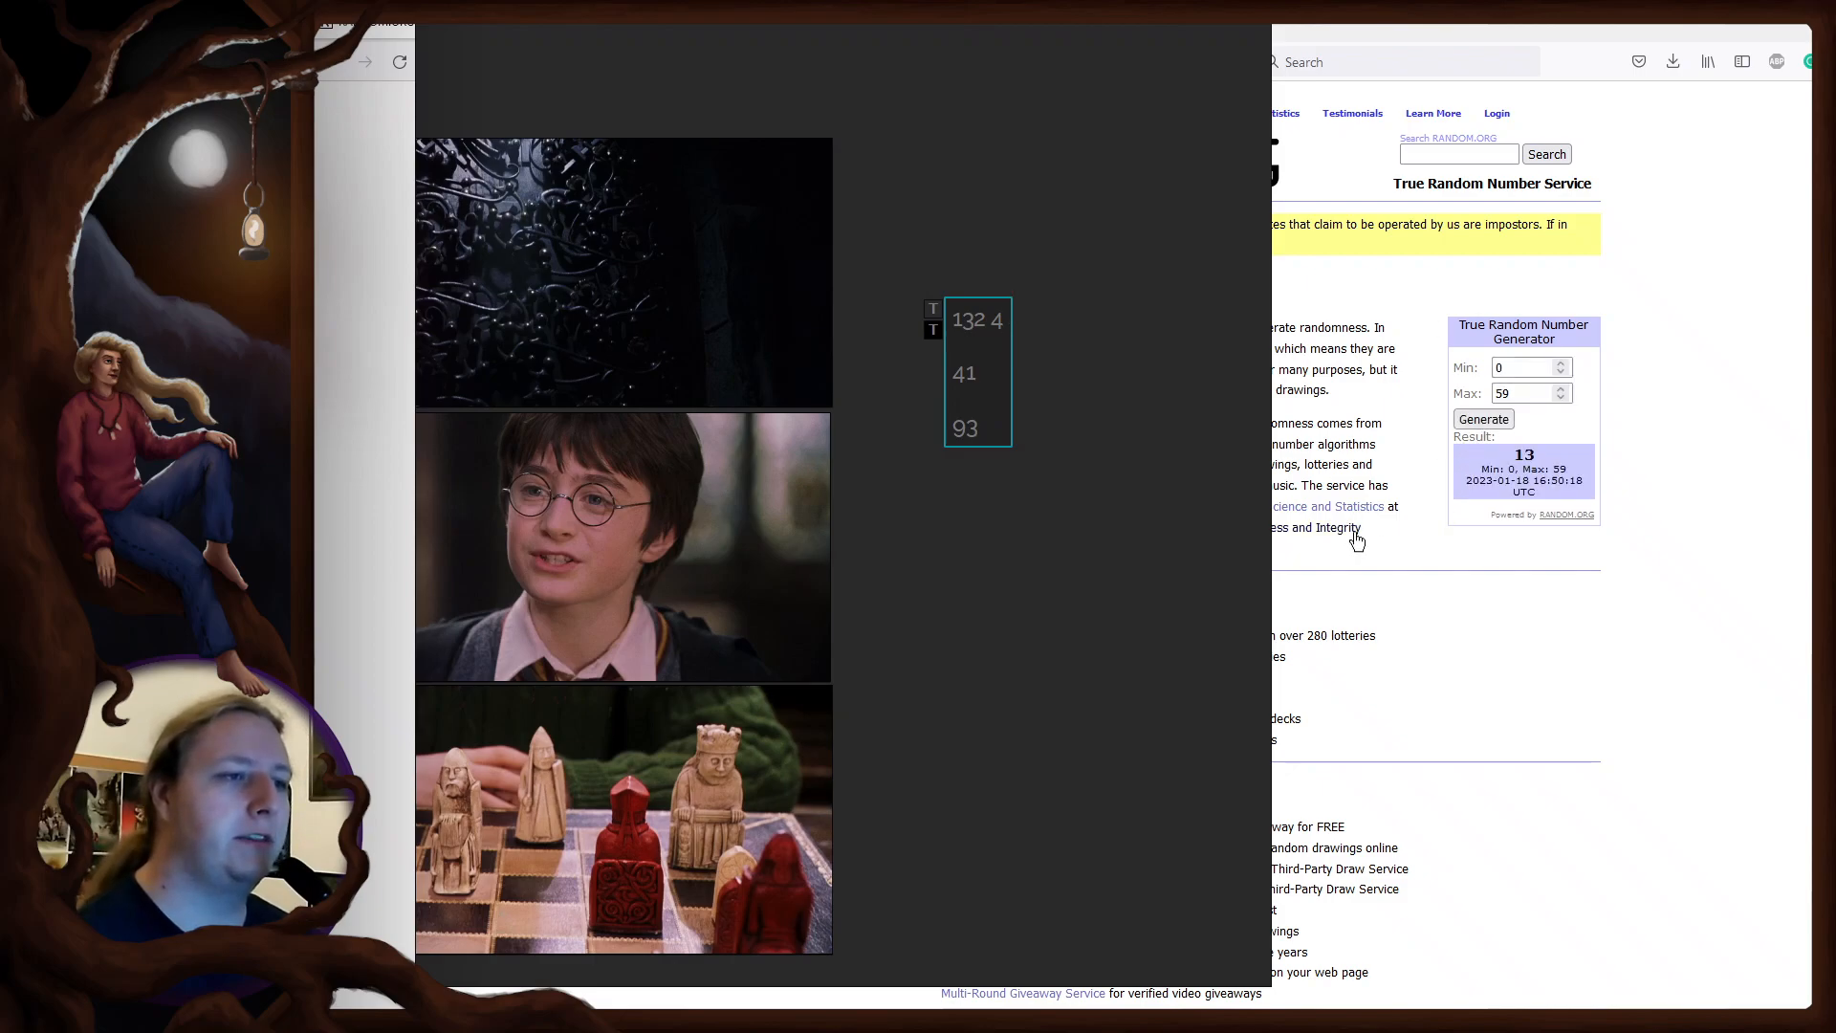
{"action": "type", "text": "1"}
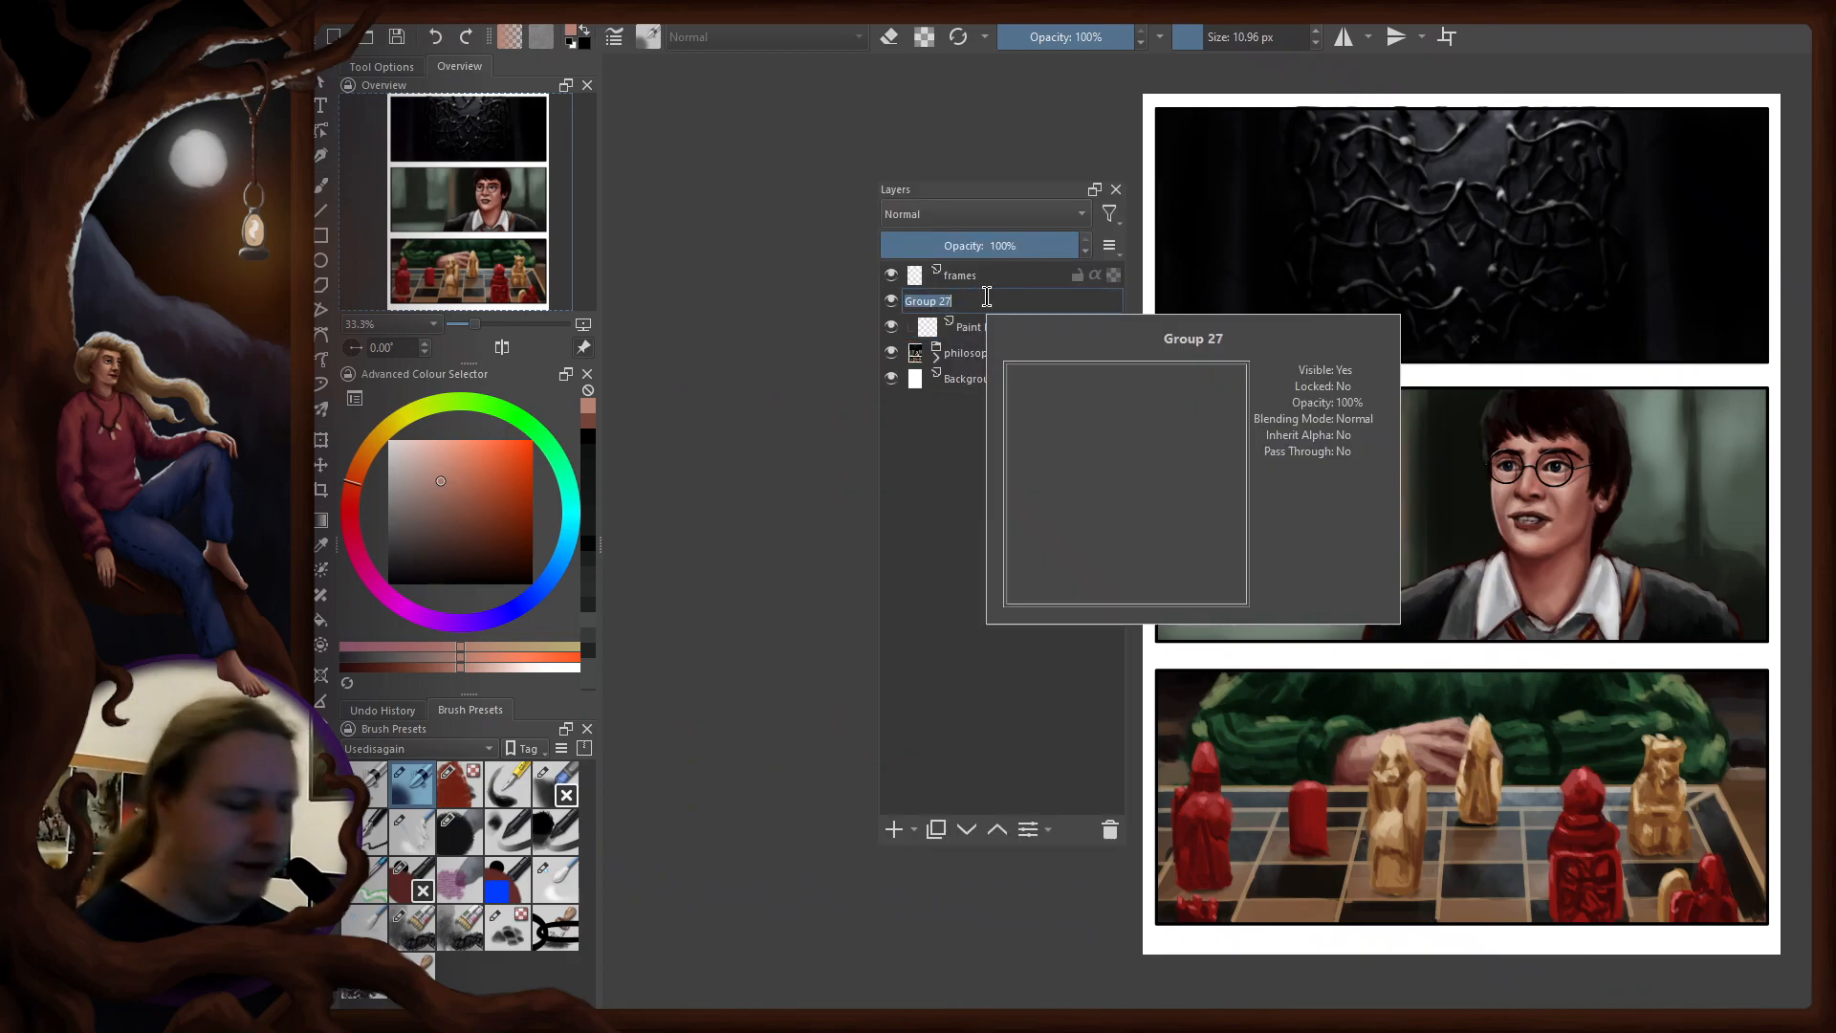
Step: Rename layer Group 27 starting with 'Cha'
{"action": "type", "text": "Cha"}
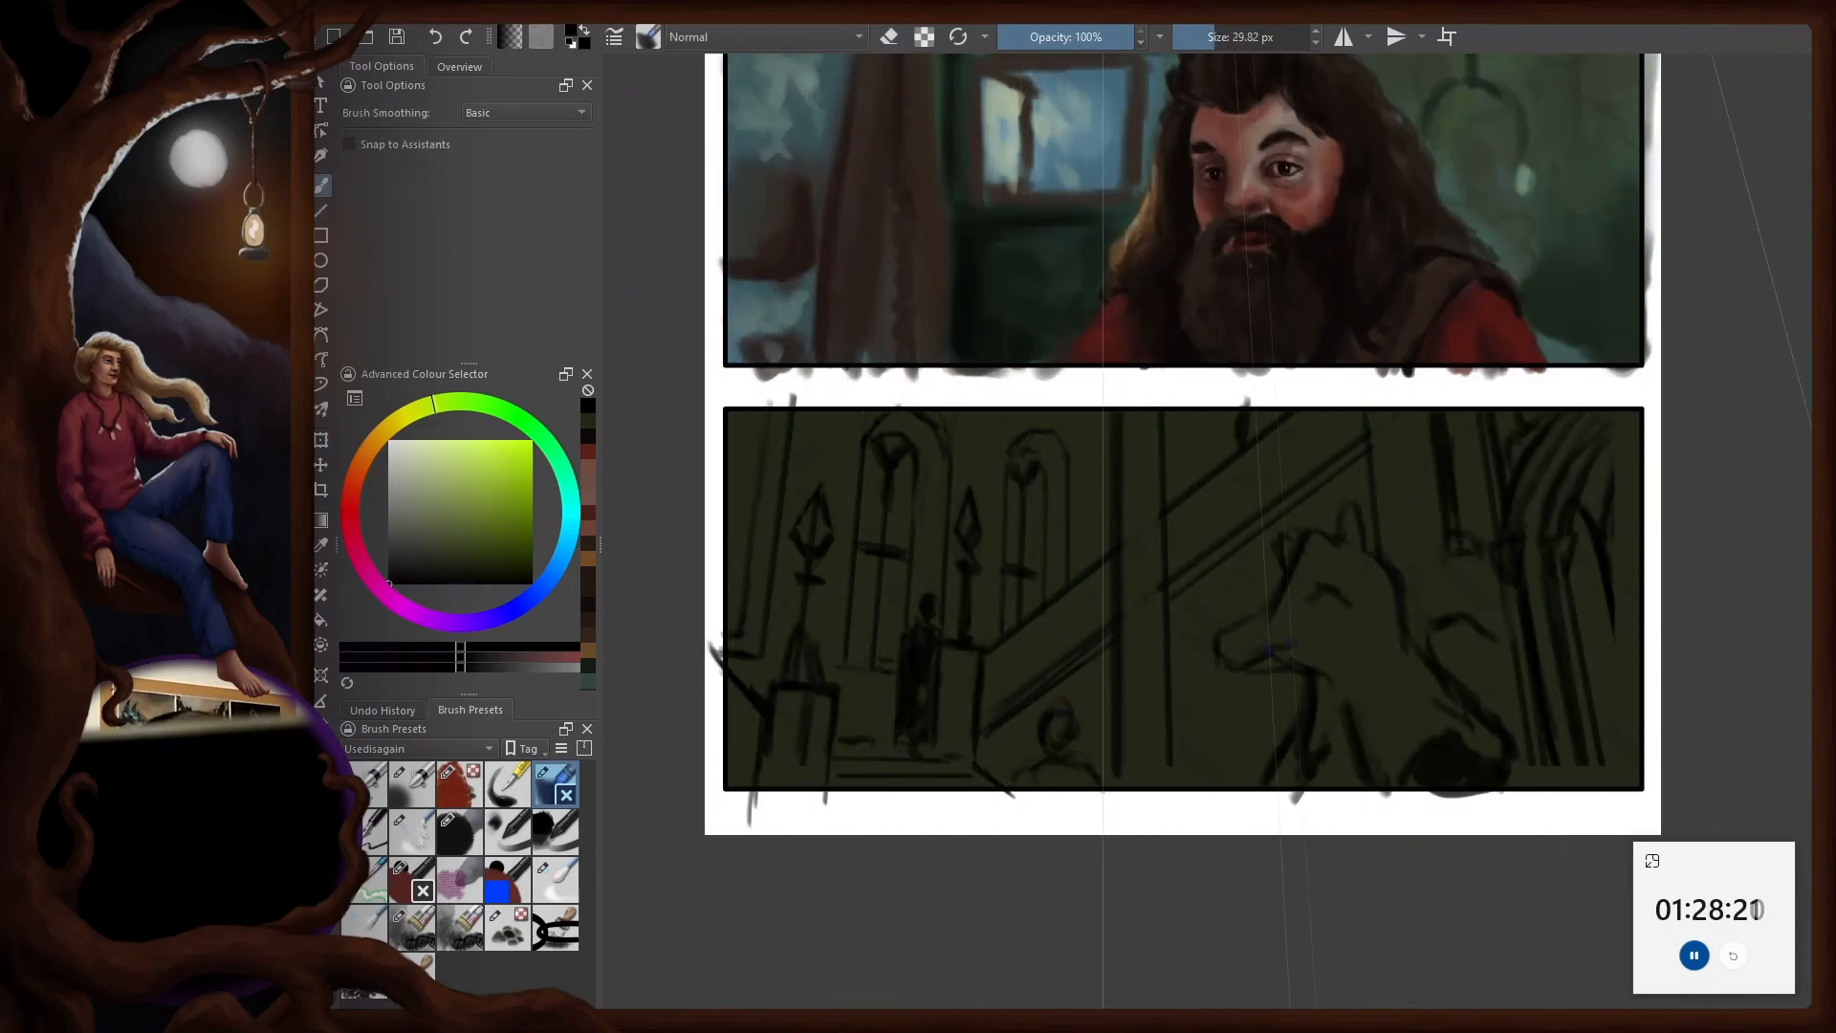
Step: Adjust a toolbar option while painting over the three sketched panels
{"action": "left_click", "coordinate": [459, 67]}
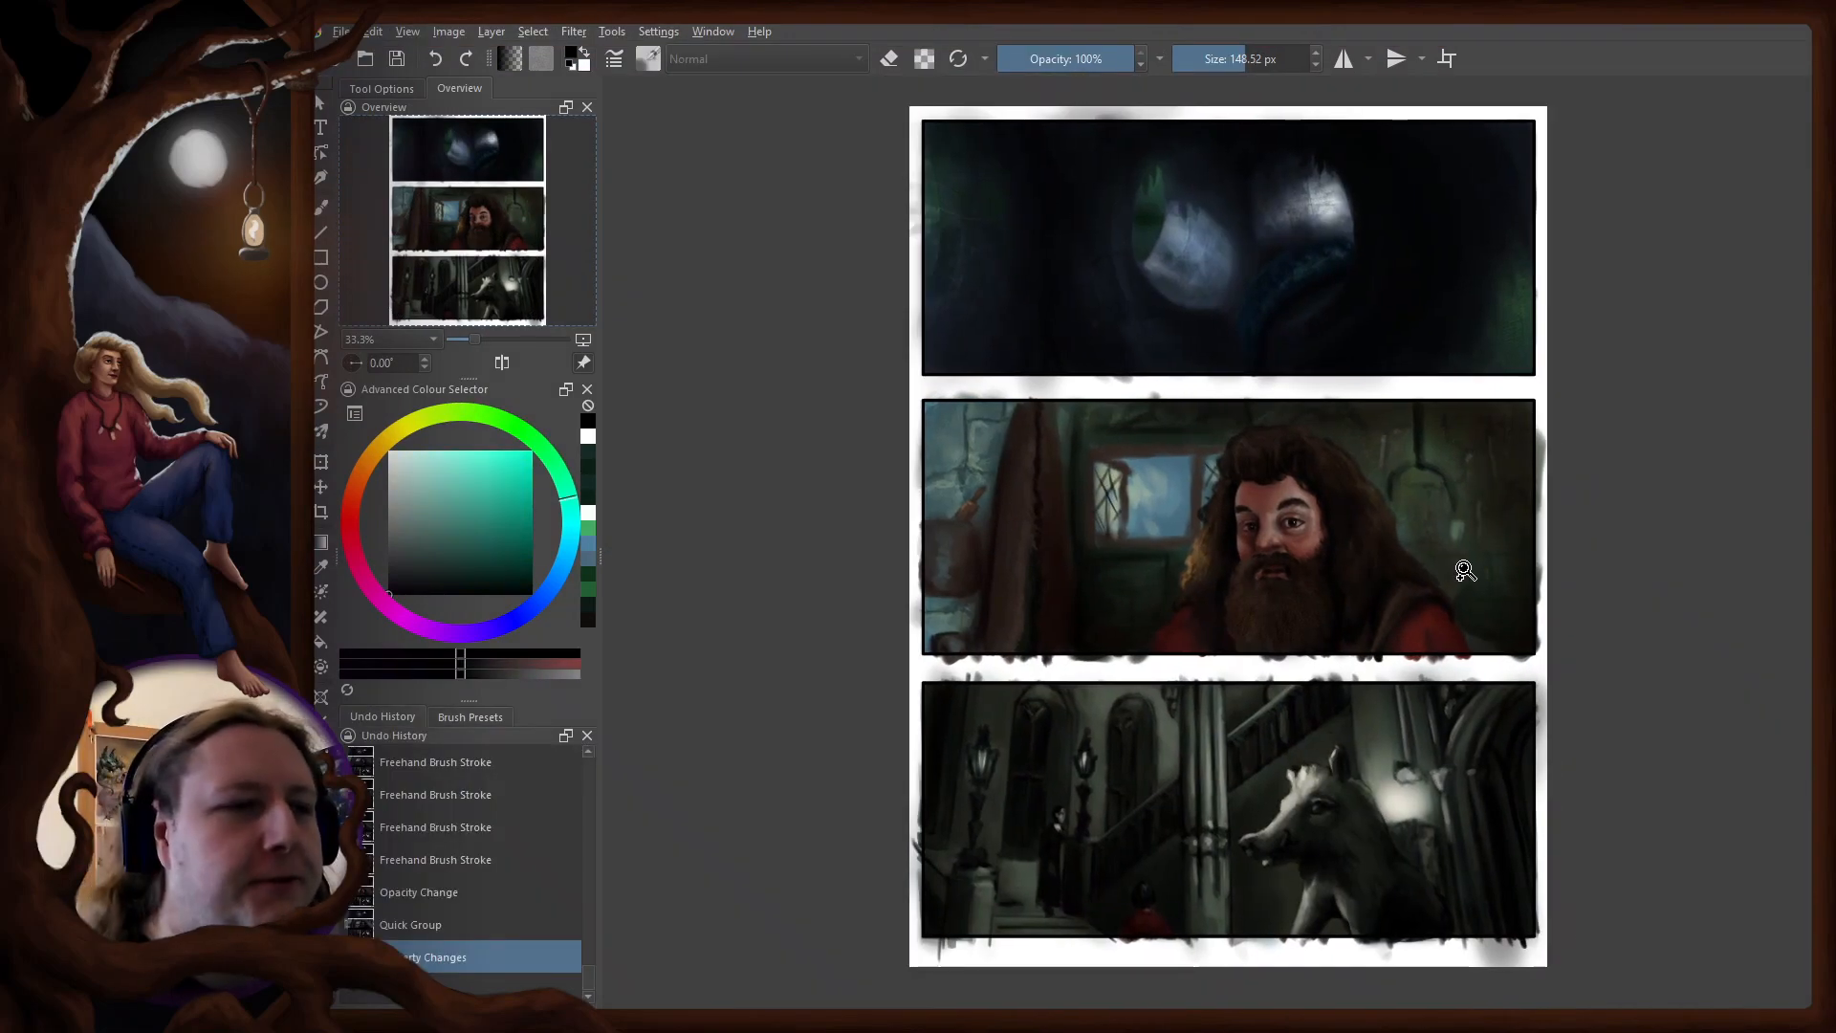
{"action": "mouse_move", "coordinate": [1336, 296]}
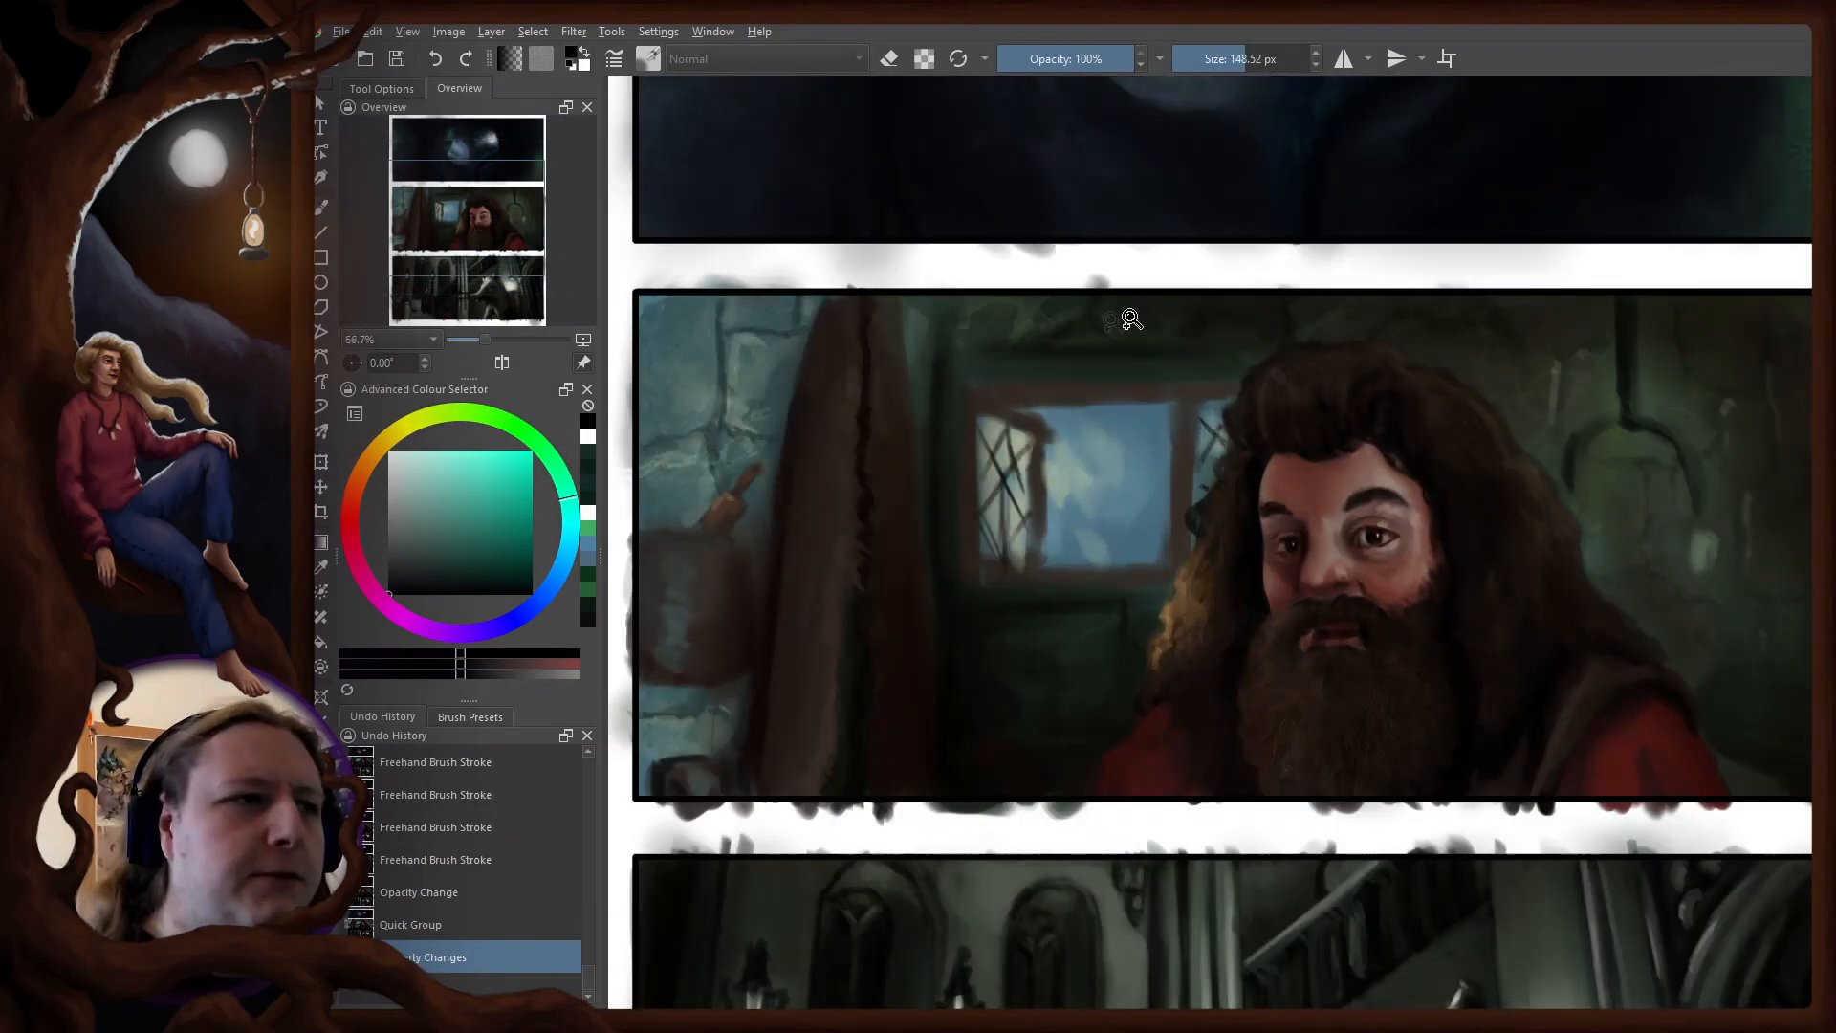
{"action": "mouse_move", "coordinate": [609, 710]}
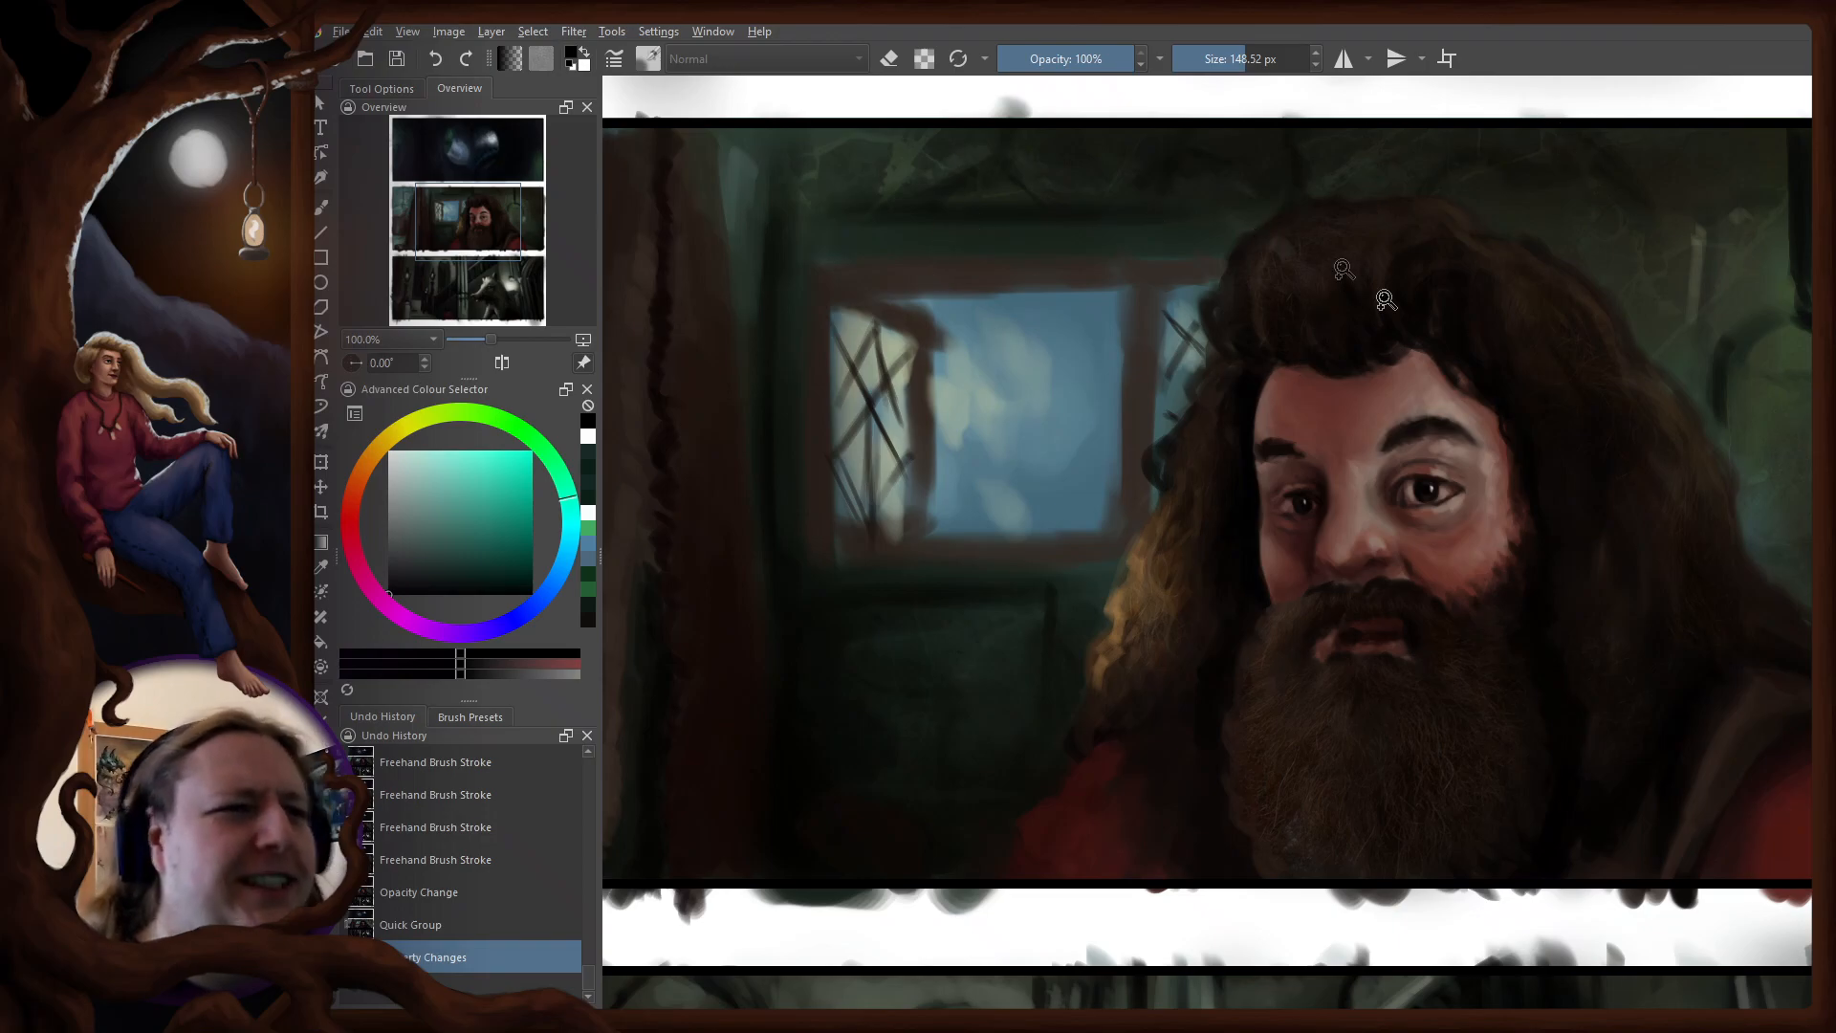
{"action": "scroll", "scroll_direction": "down", "scroll_amount": 3}
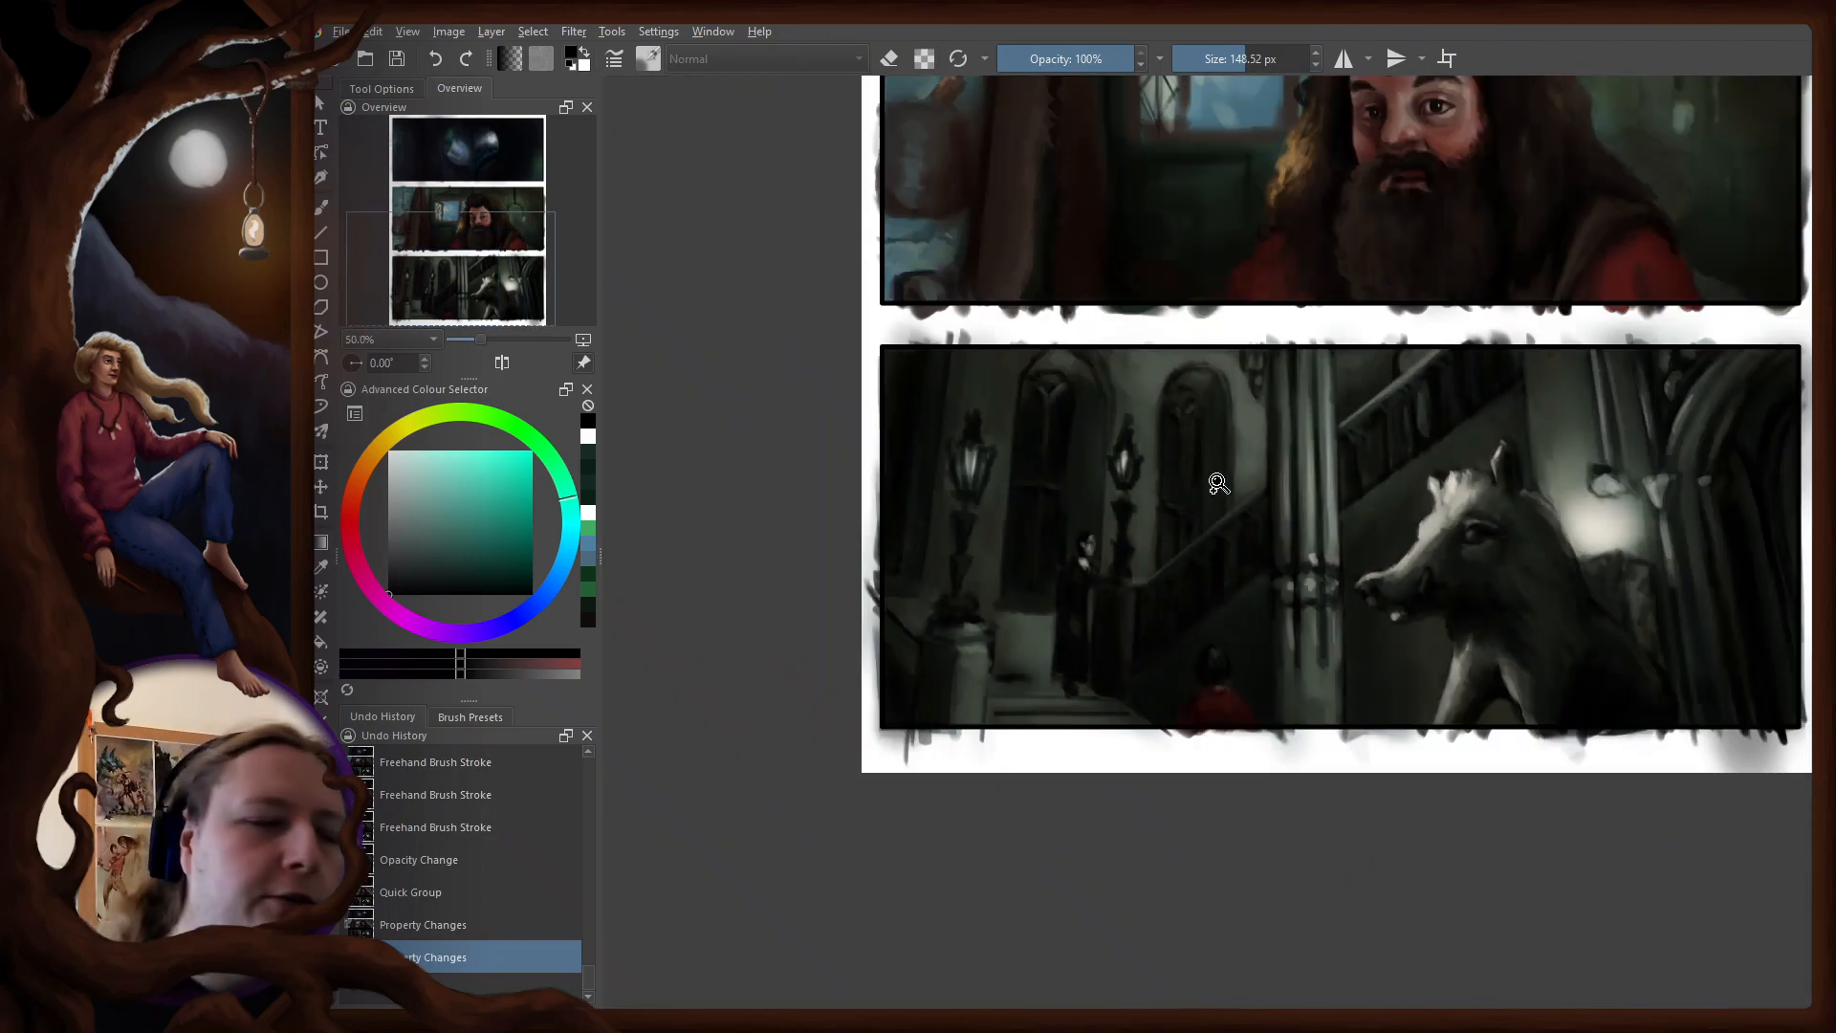
{"action": "mouse_move", "coordinate": [1484, 341]}
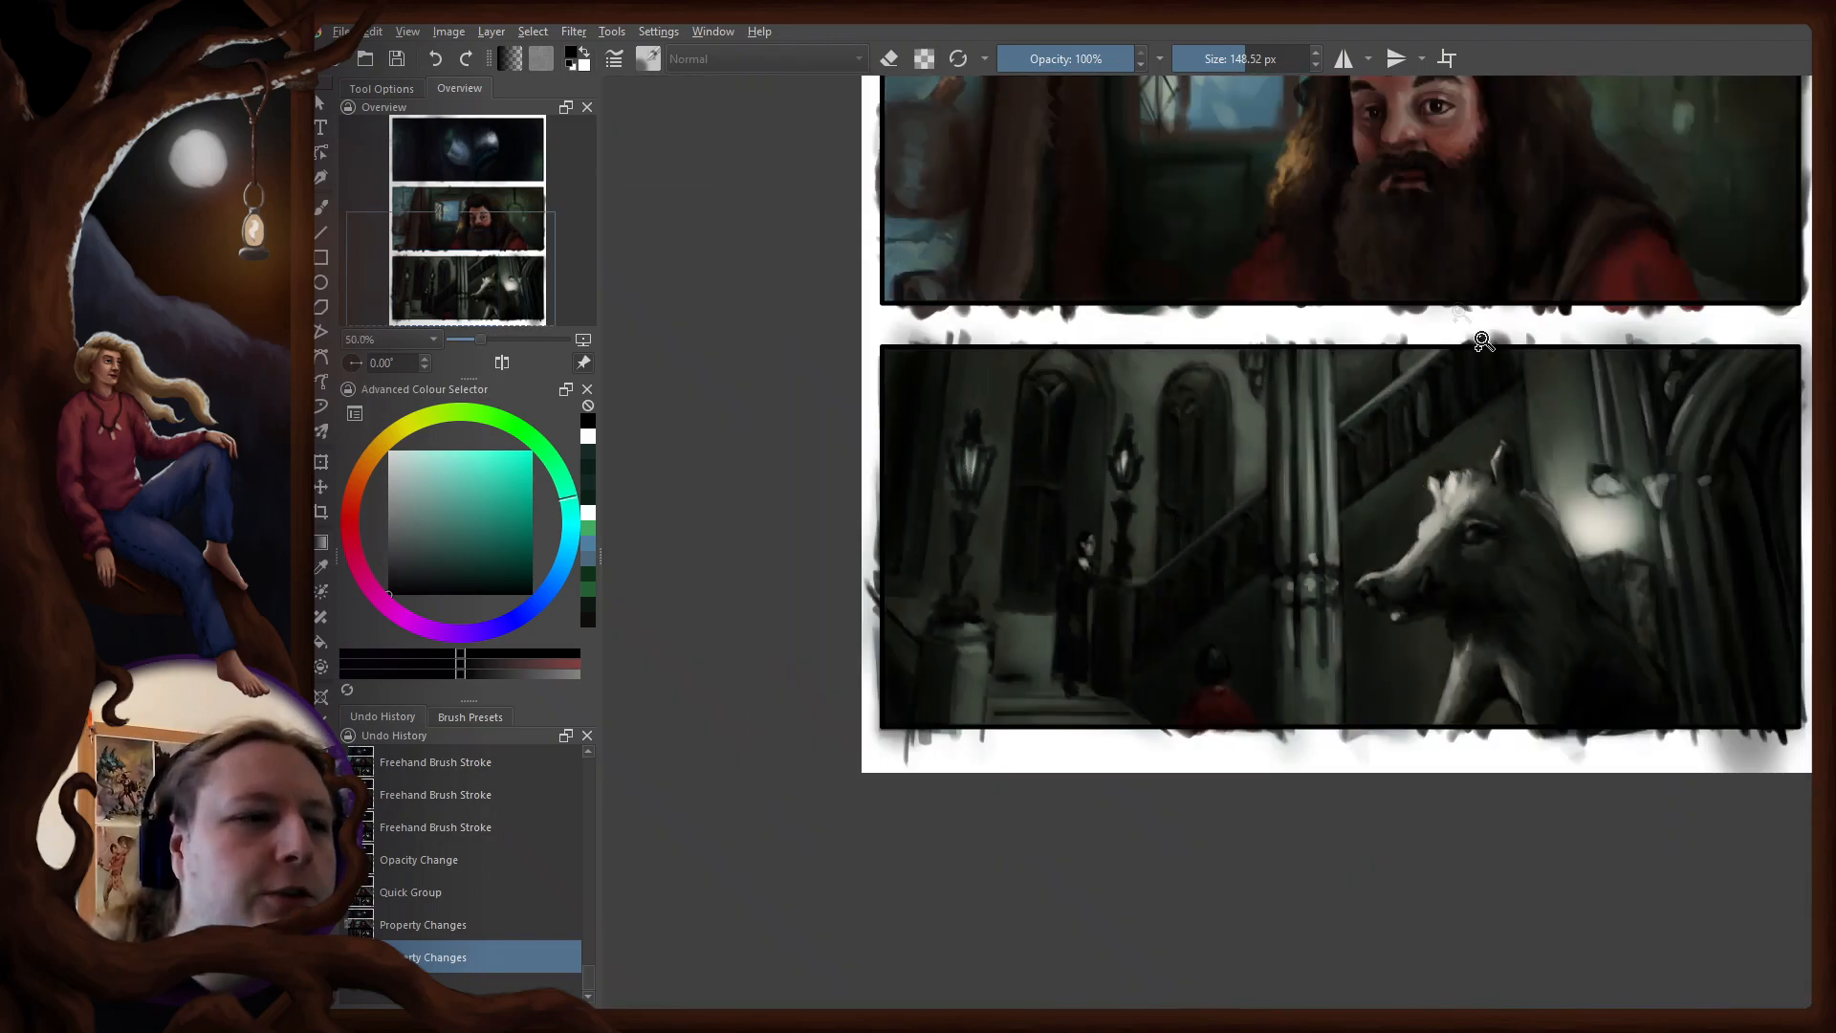